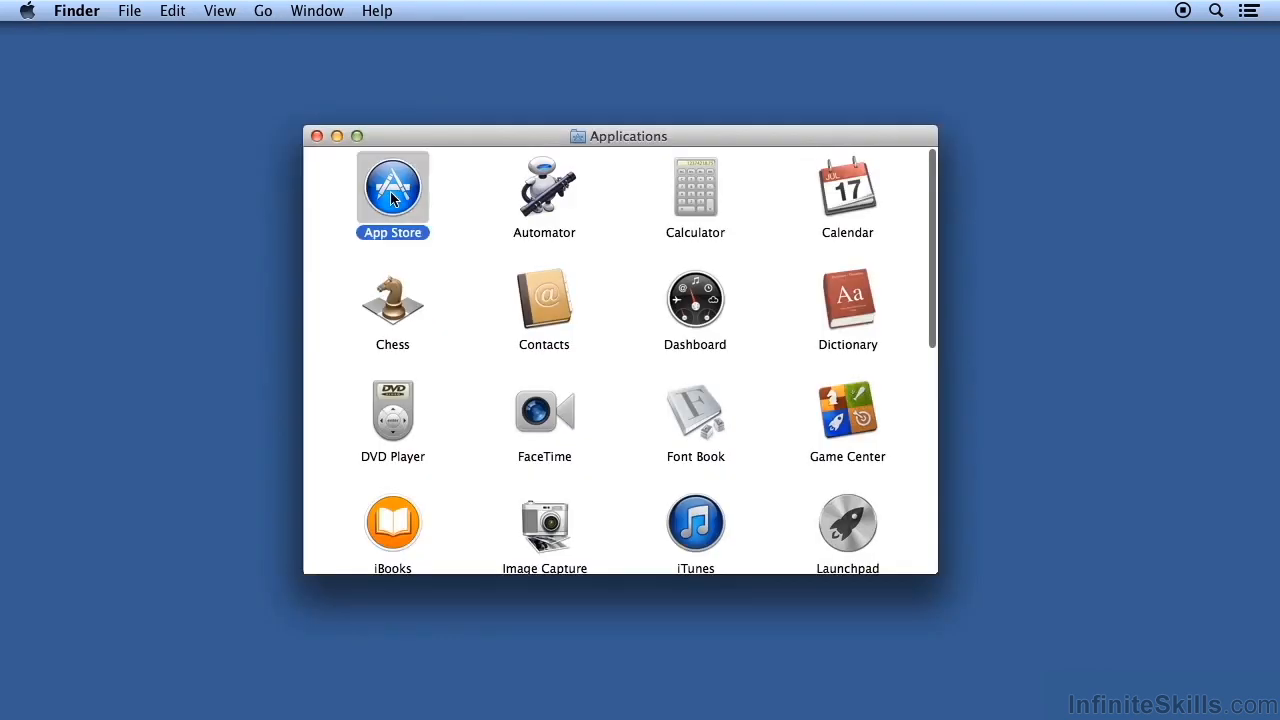
# Step: Launch the App Store from Finder's Applications folder
pyautogui.doubleClick(392, 187)
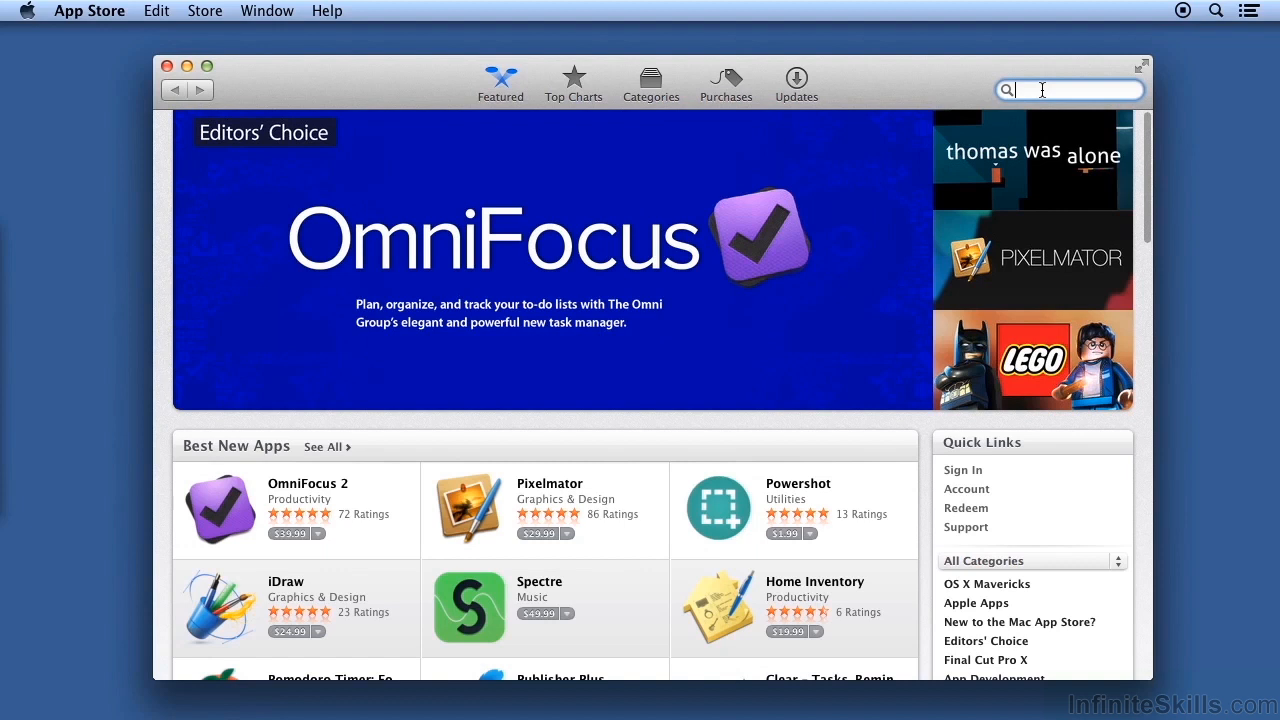
# Step: Search the App Store for 'compressor' to find Apple's installed Compressor app
pyautogui.write('compressor')
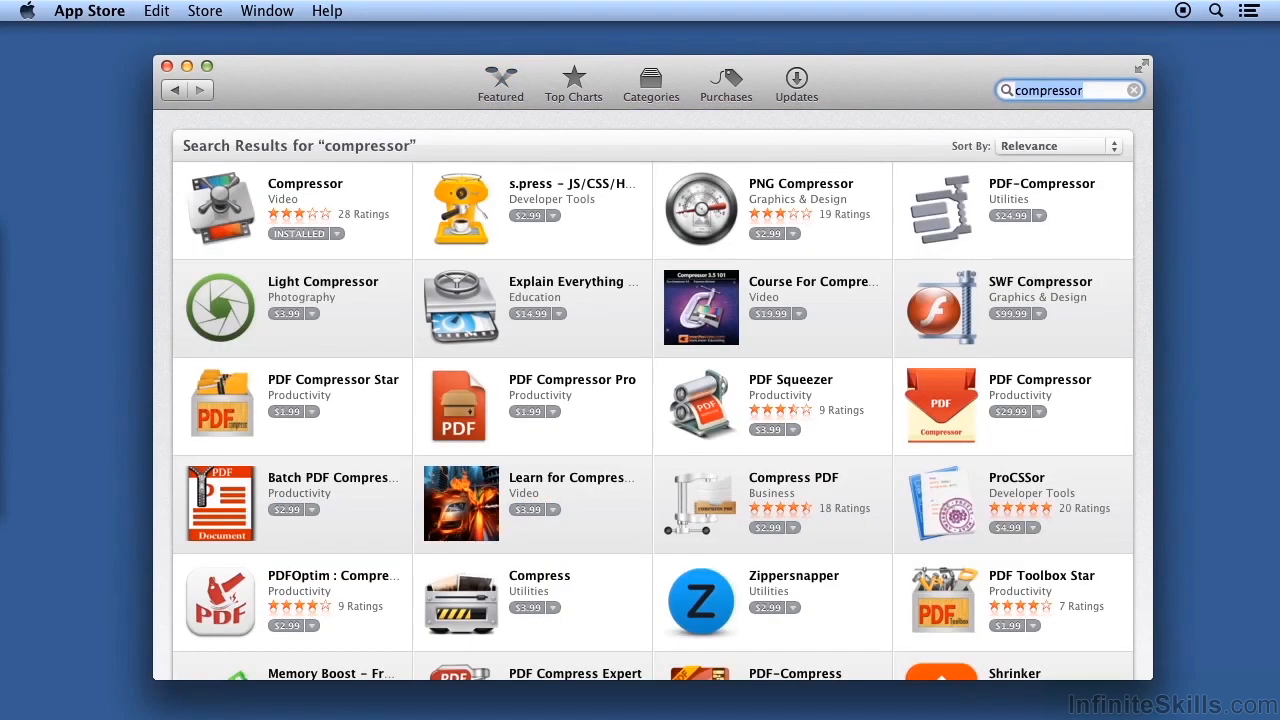
pyautogui.moveTo(457, 183)
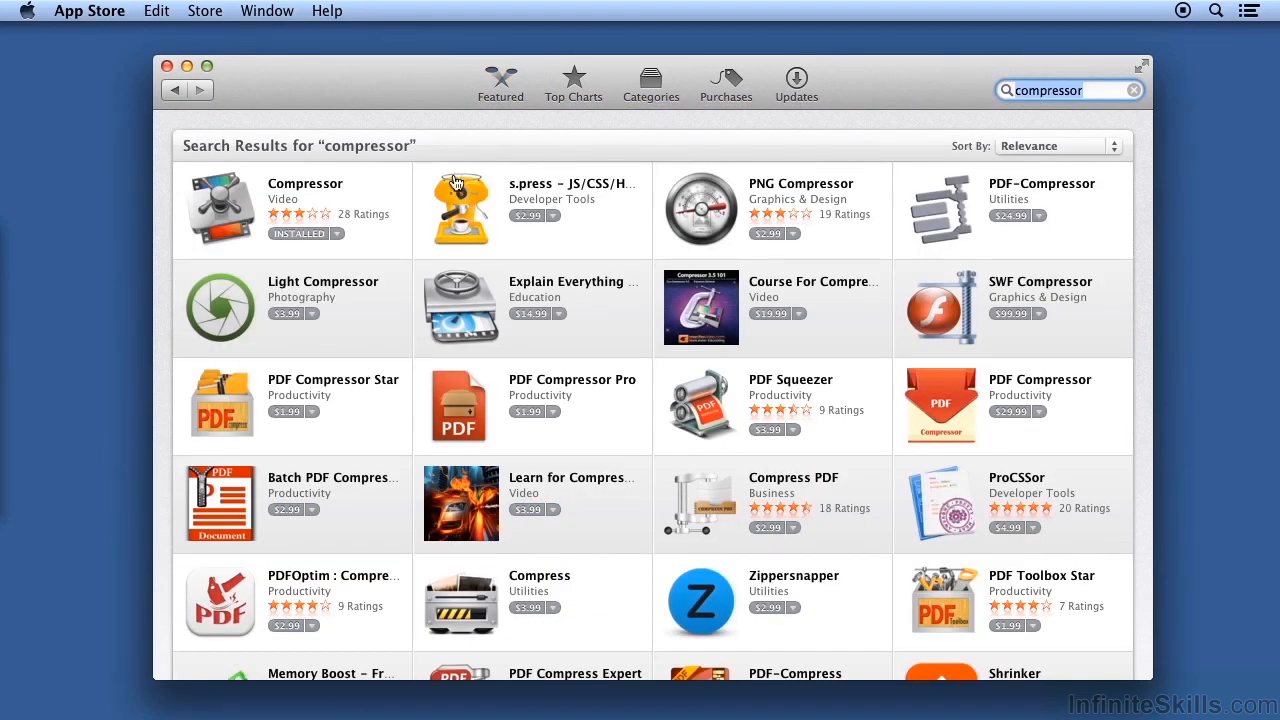
pyautogui.moveTo(297, 257)
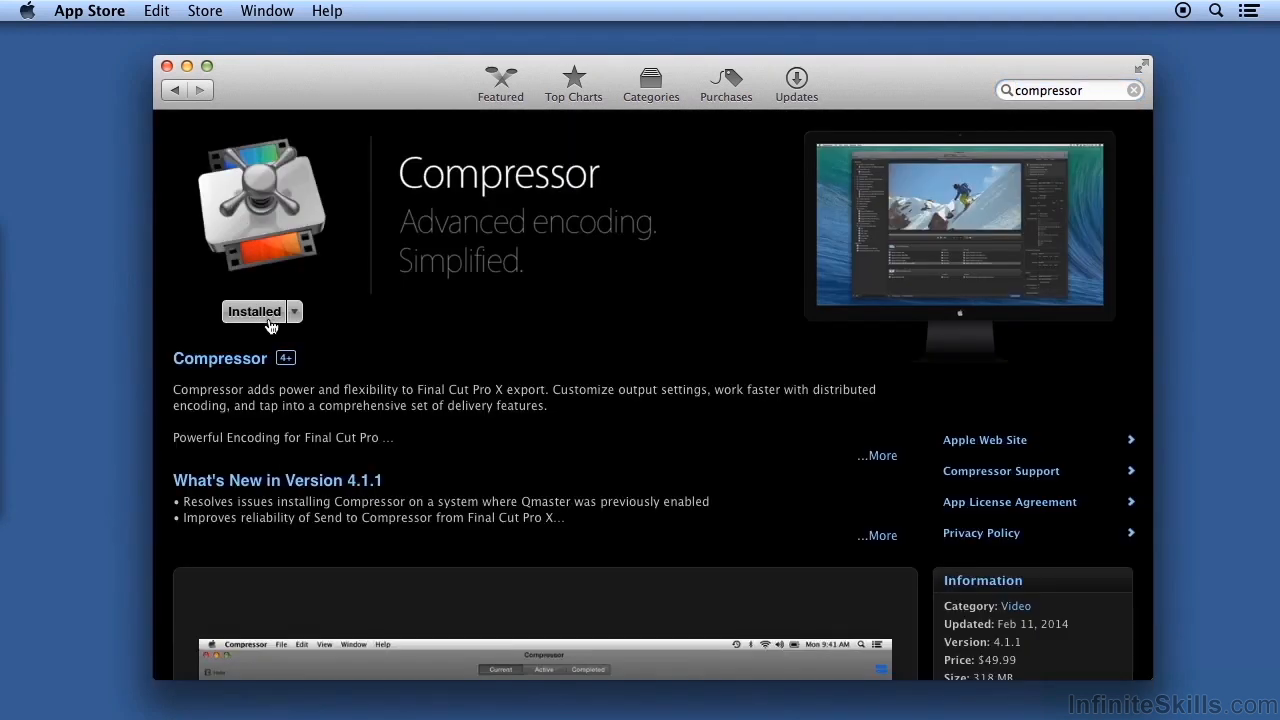
pyautogui.moveTo(263, 322)
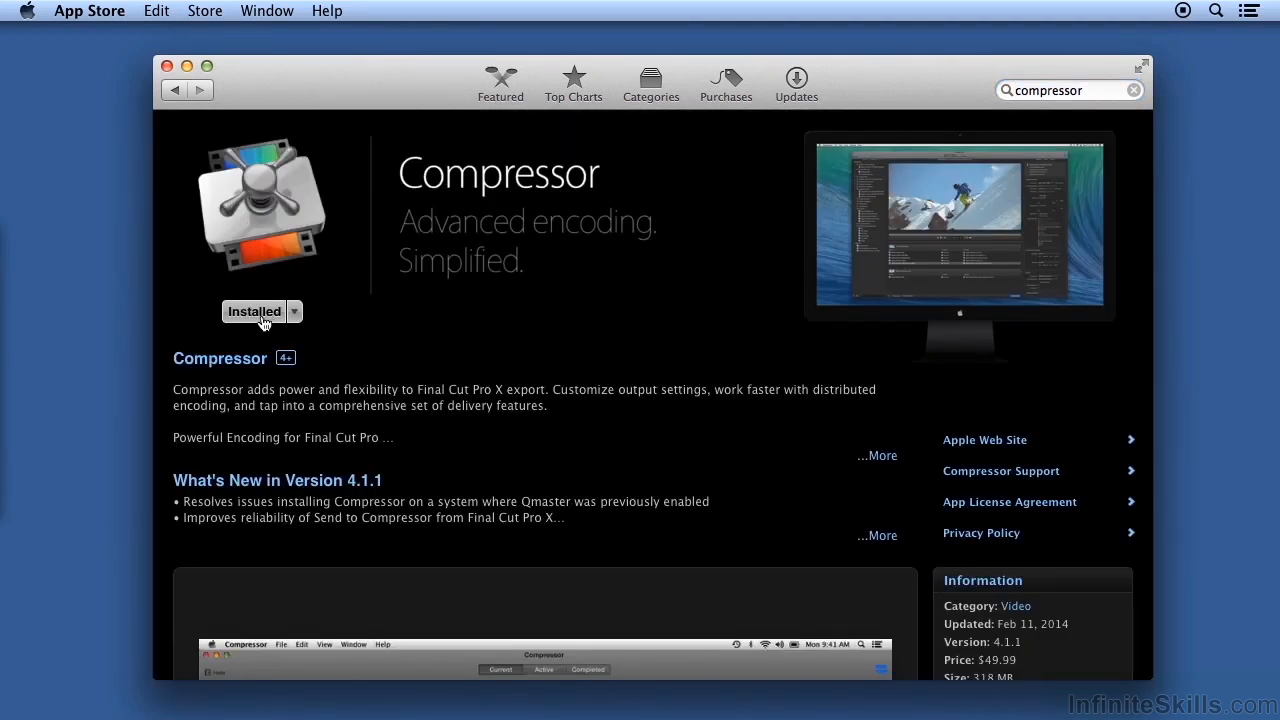